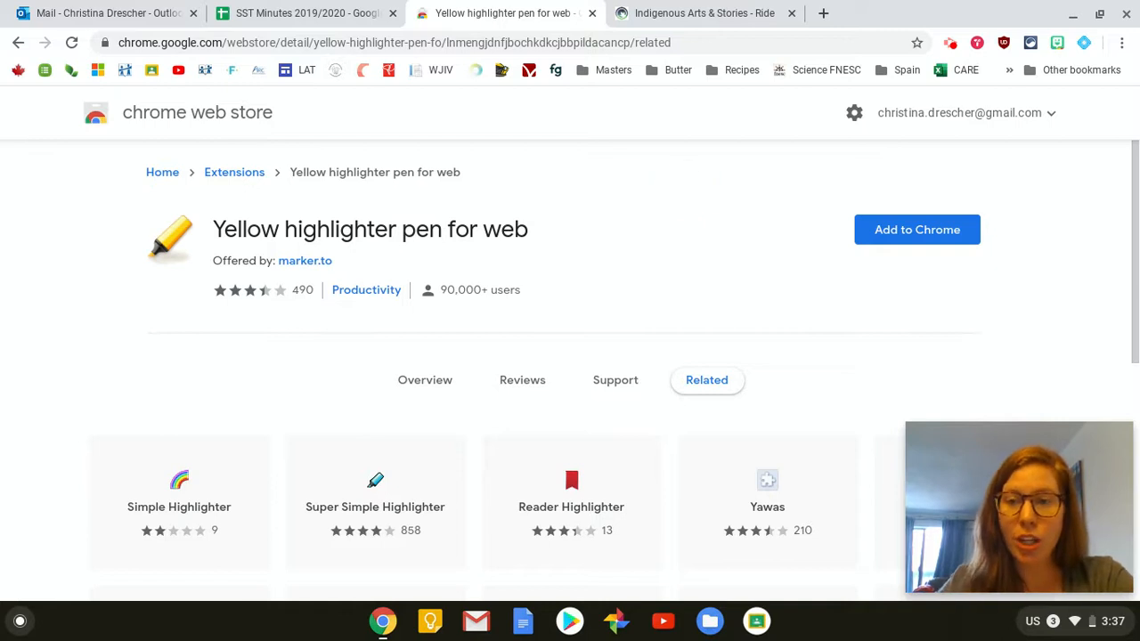
Step: Add the Yellow highlighter pen for web extension to Chrome and confirm installation
{"action": "left_click", "coordinate": [686, 193]}
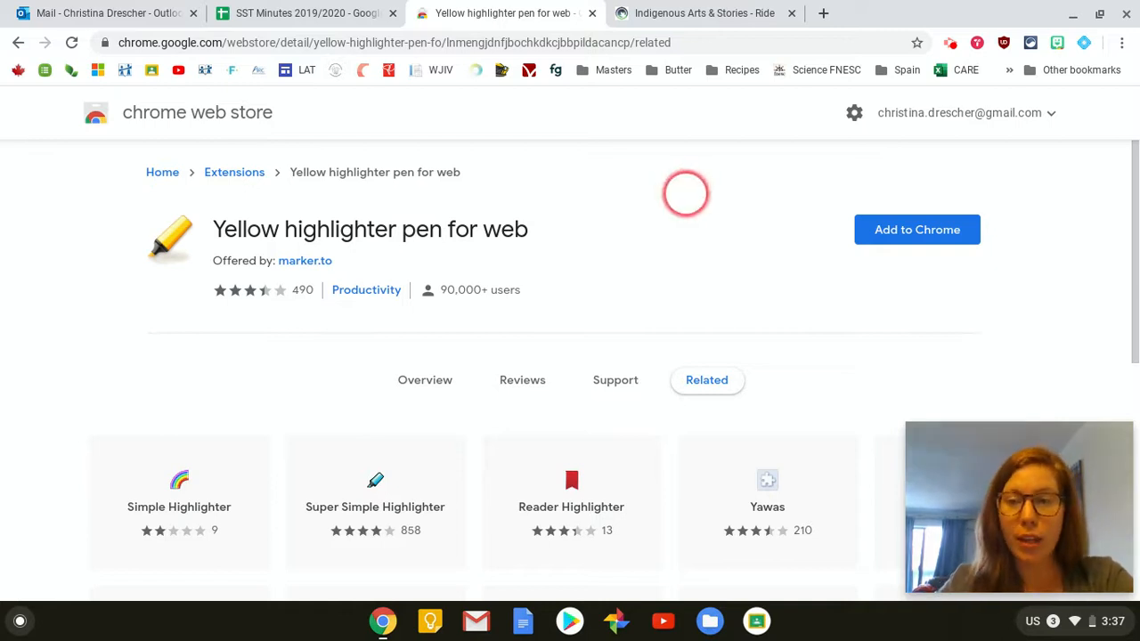
{"action": "mouse_move", "coordinate": [580, 238]}
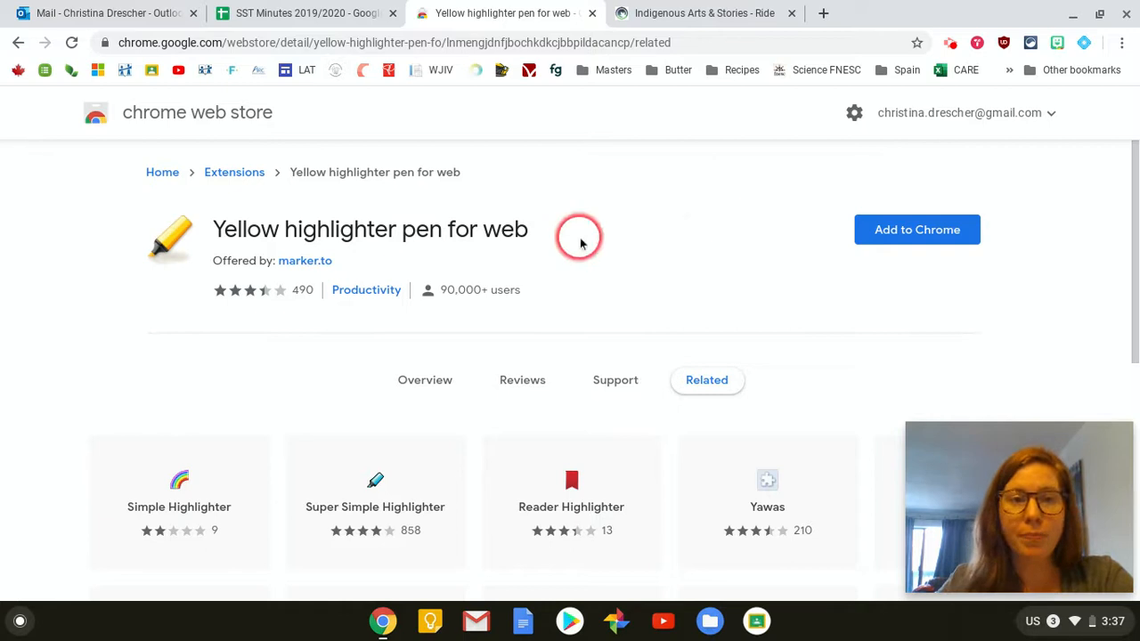
{"action": "mouse_move", "coordinate": [305, 260]}
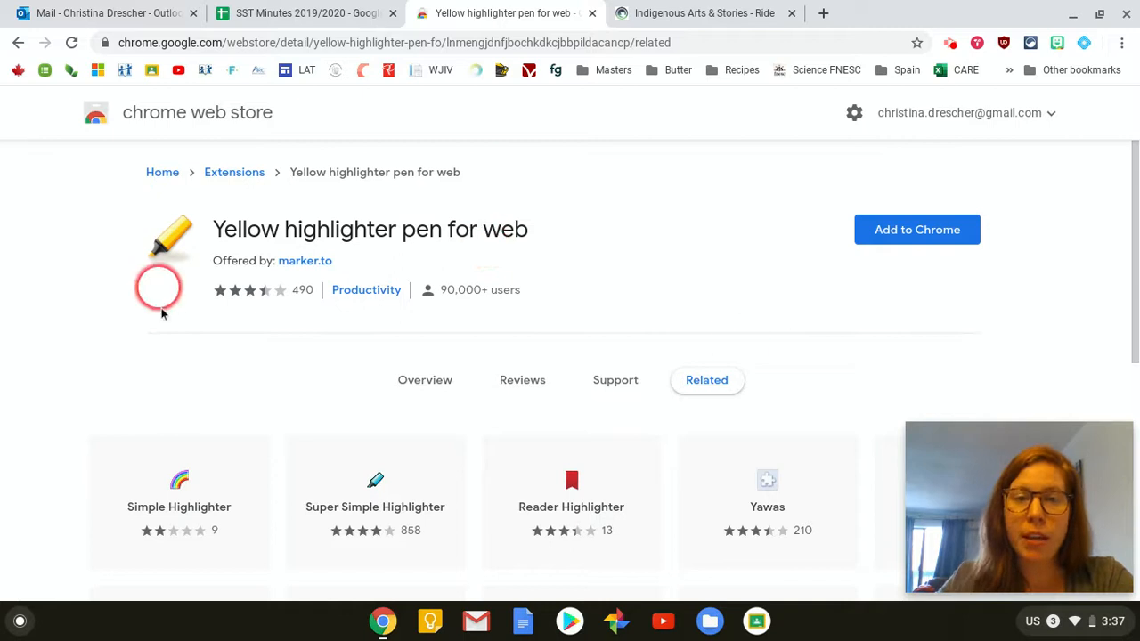
{"action": "mouse_move", "coordinate": [612, 214]}
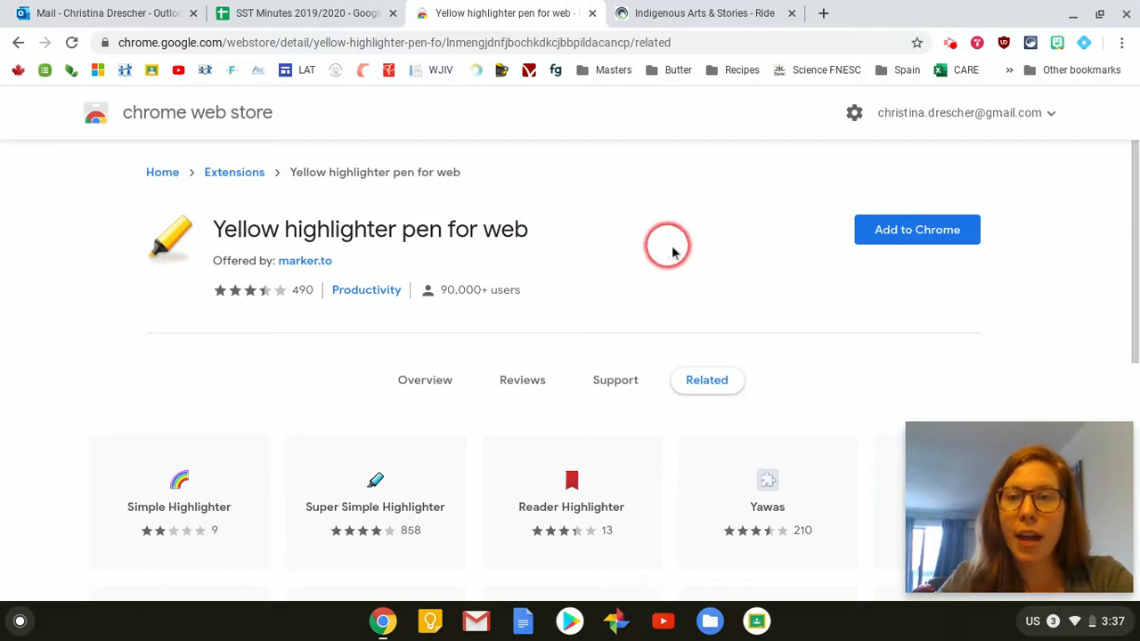
{"action": "left_click", "coordinate": [916, 229]}
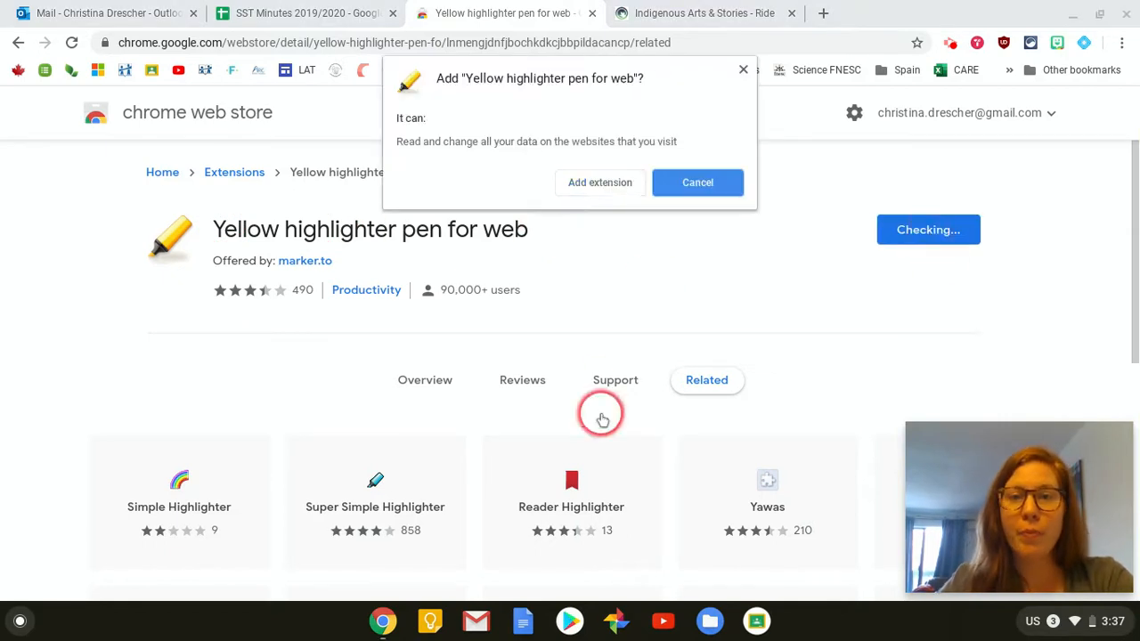
{"action": "left_click", "coordinate": [599, 181]}
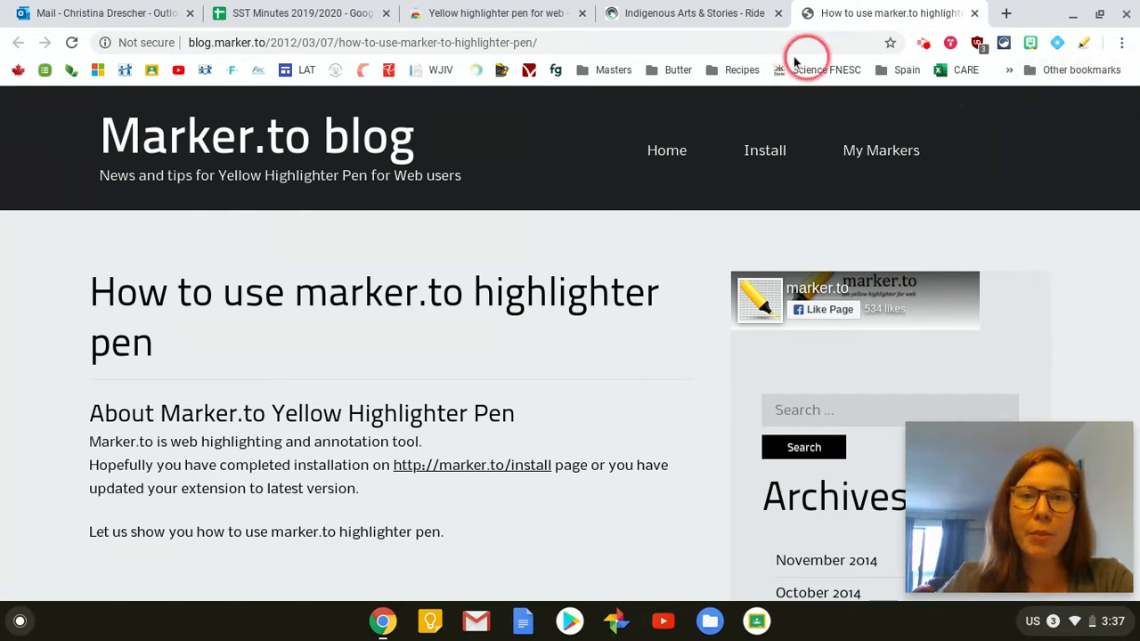
Step: Return to the Ride story tab and switch on the marker.to highlighter
{"action": "left_click", "coordinate": [694, 13]}
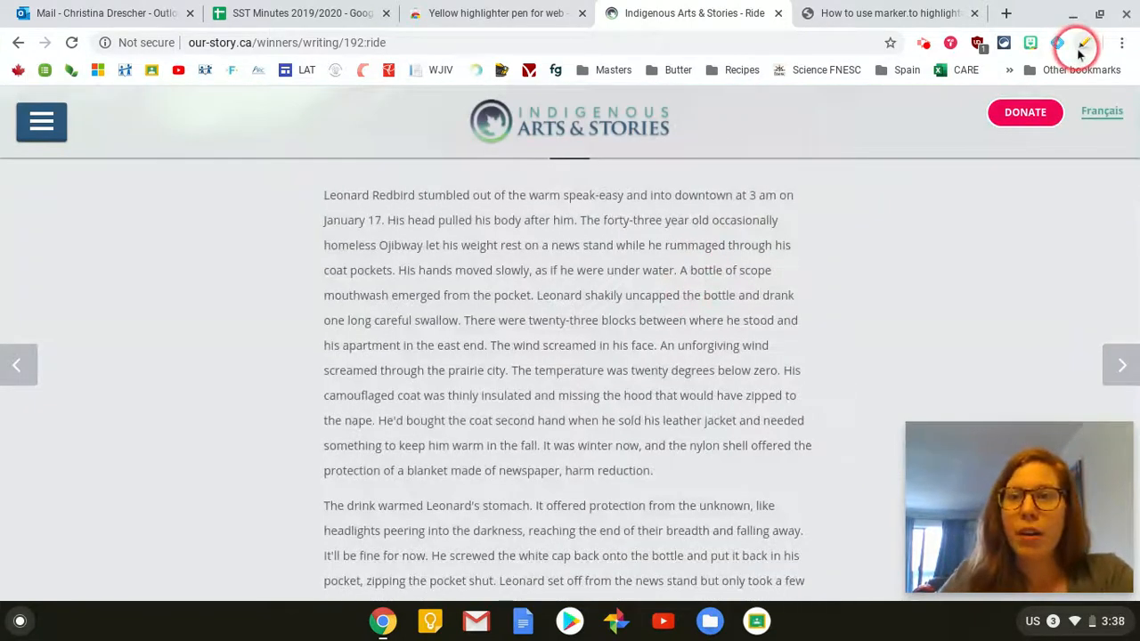
{"action": "left_click", "coordinate": [1083, 43]}
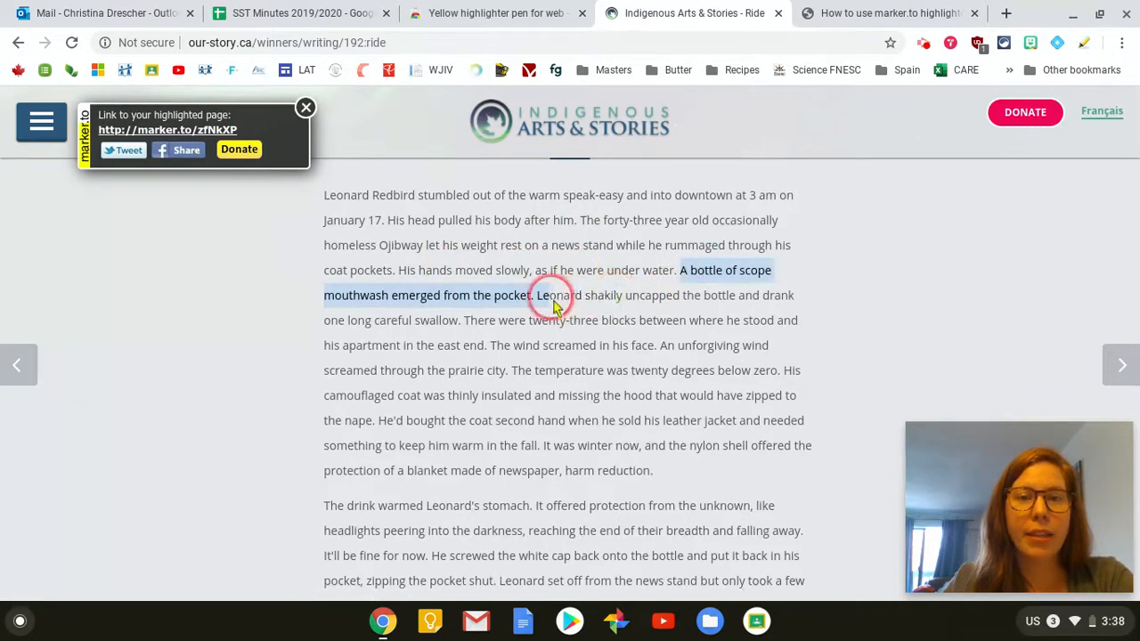
Step: Highlight the mouthwash, screaming wind and protection-from-the-unknown passages in yellow
{"action": "left_click", "coordinate": [695, 254]}
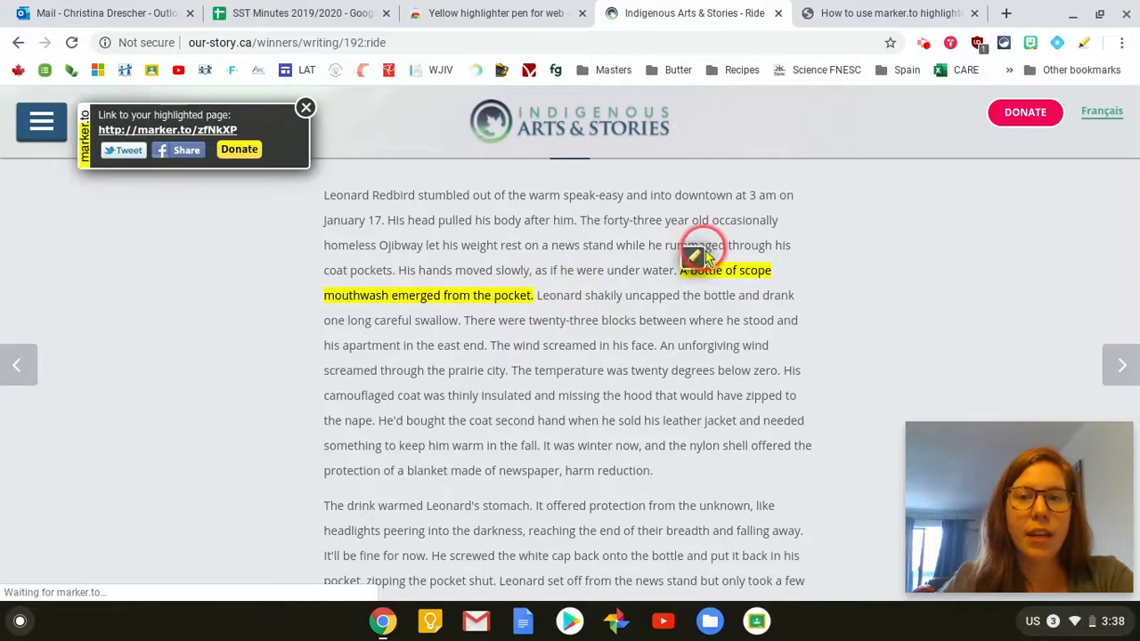
{"action": "left_click", "coordinate": [703, 253]}
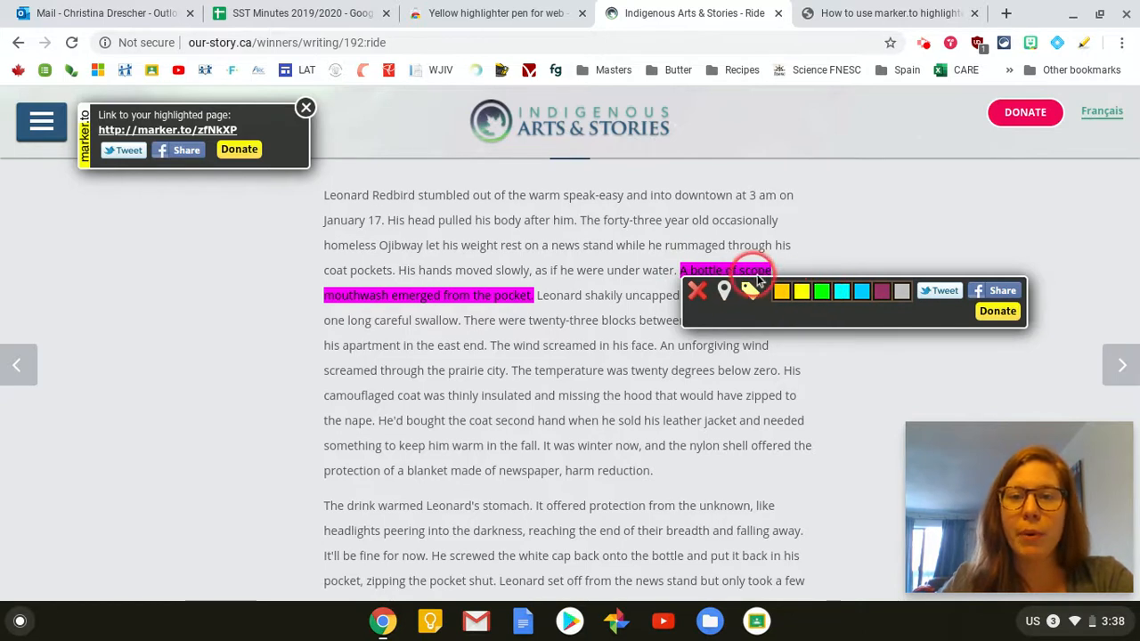
{"action": "left_click", "coordinate": [780, 291]}
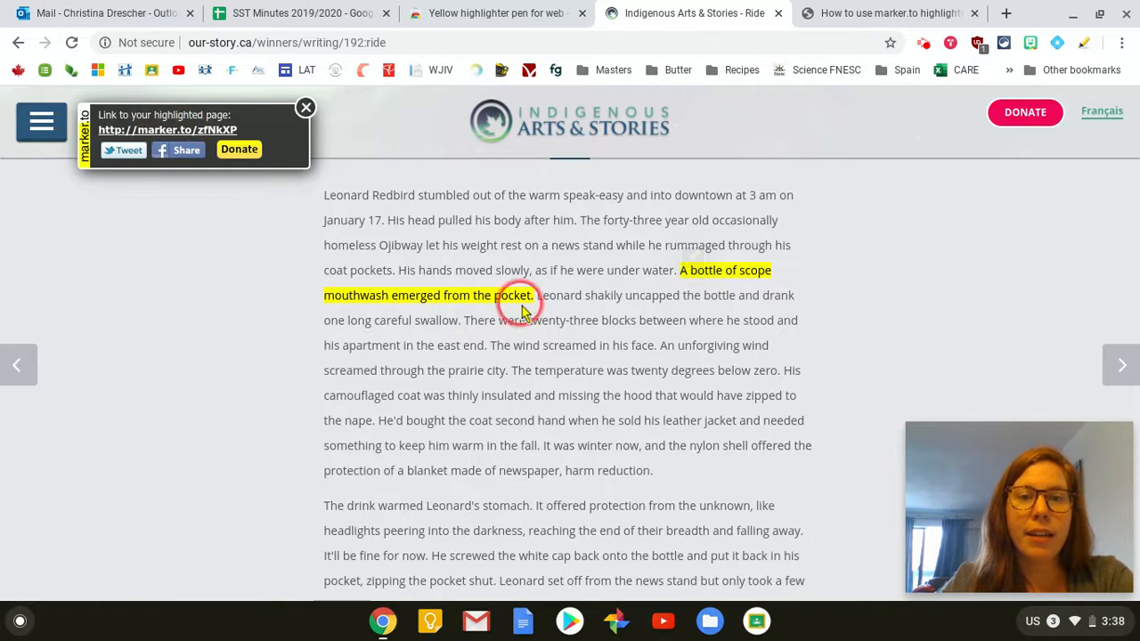
{"action": "left_click_drag", "start_coordinate": [492, 346], "coordinate": [534, 395]}
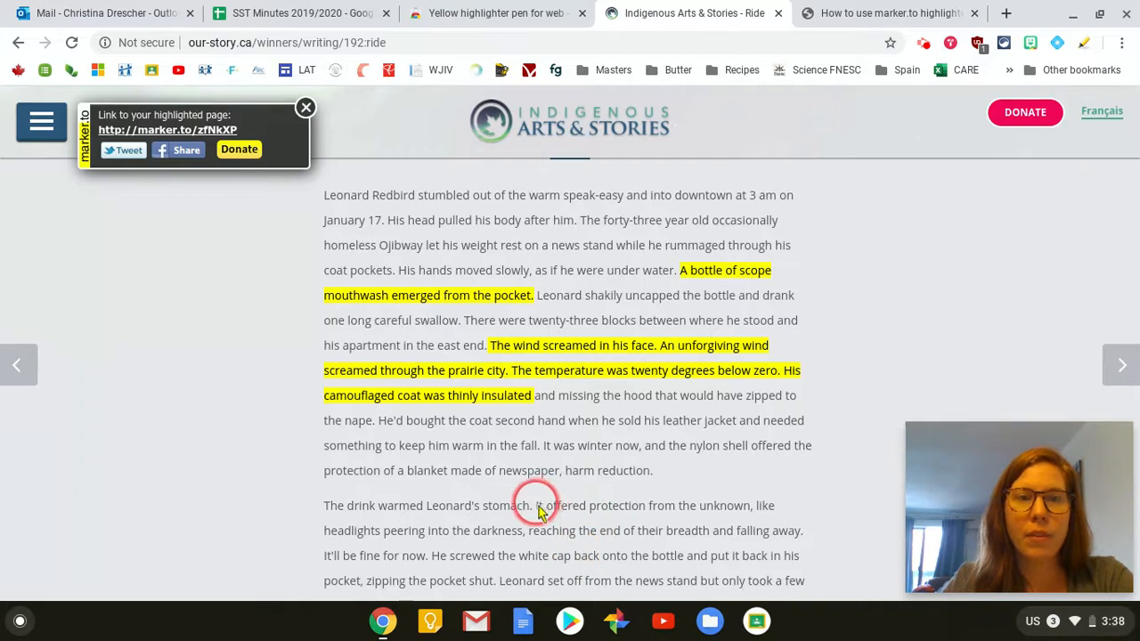
{"action": "left_click_drag", "start_coordinate": [538, 505], "coordinate": [801, 529]}
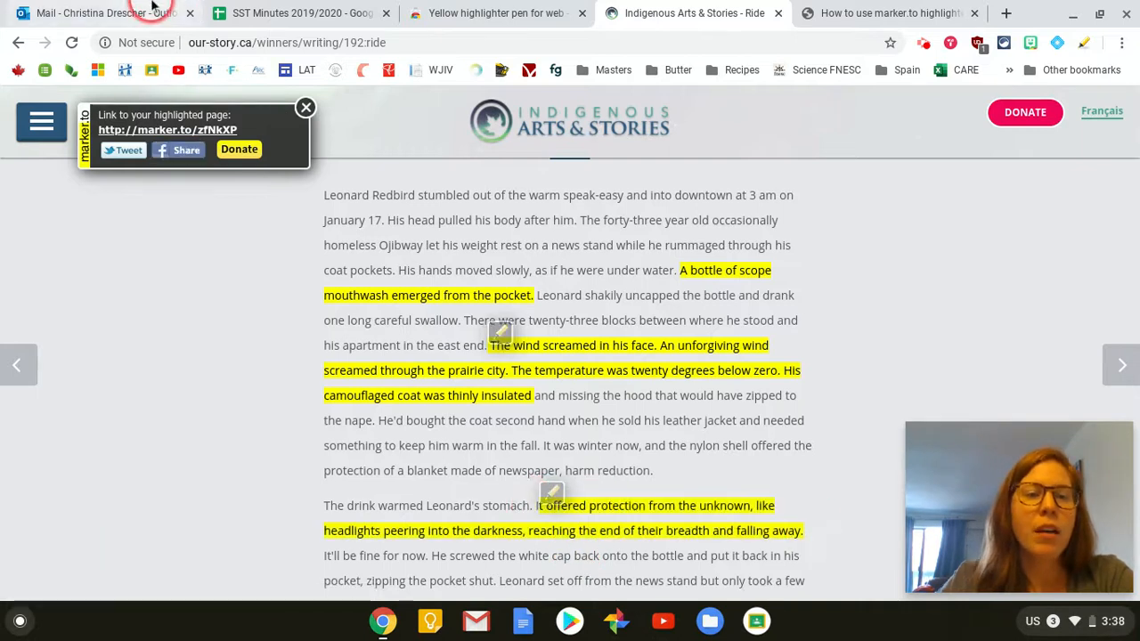
Step: Select and copy the marker.to share link for the highlighted page
{"action": "left_click", "coordinate": [166, 129]}
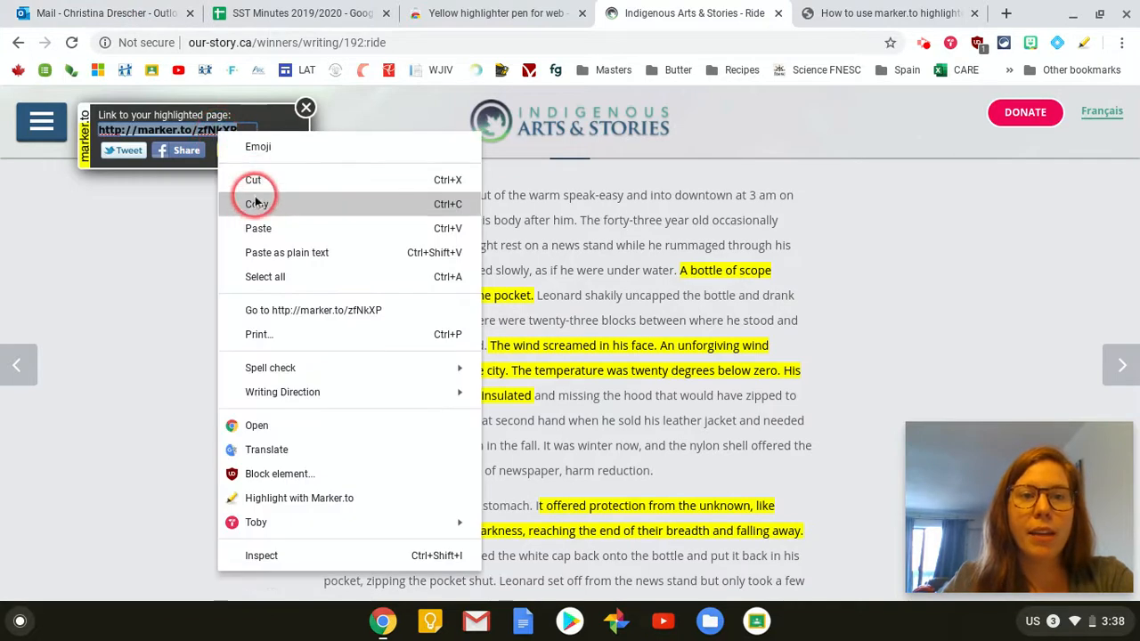
{"action": "left_click", "coordinate": [257, 204]}
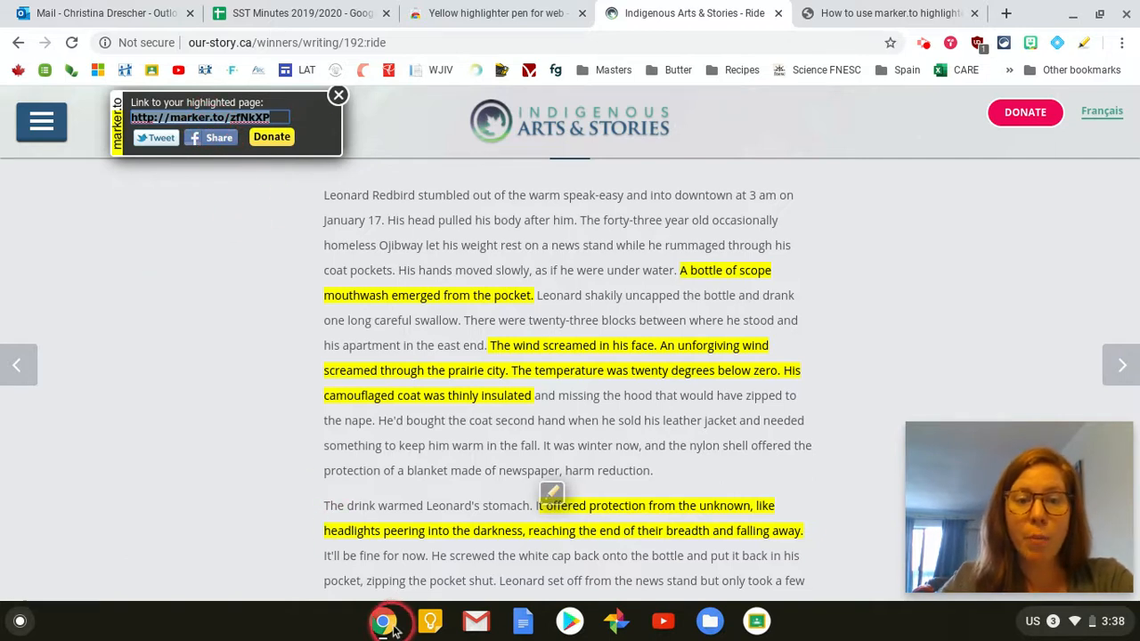
Step: Open a new incognito window and load the copied marker.to link there
{"action": "right_click", "coordinate": [382, 621]}
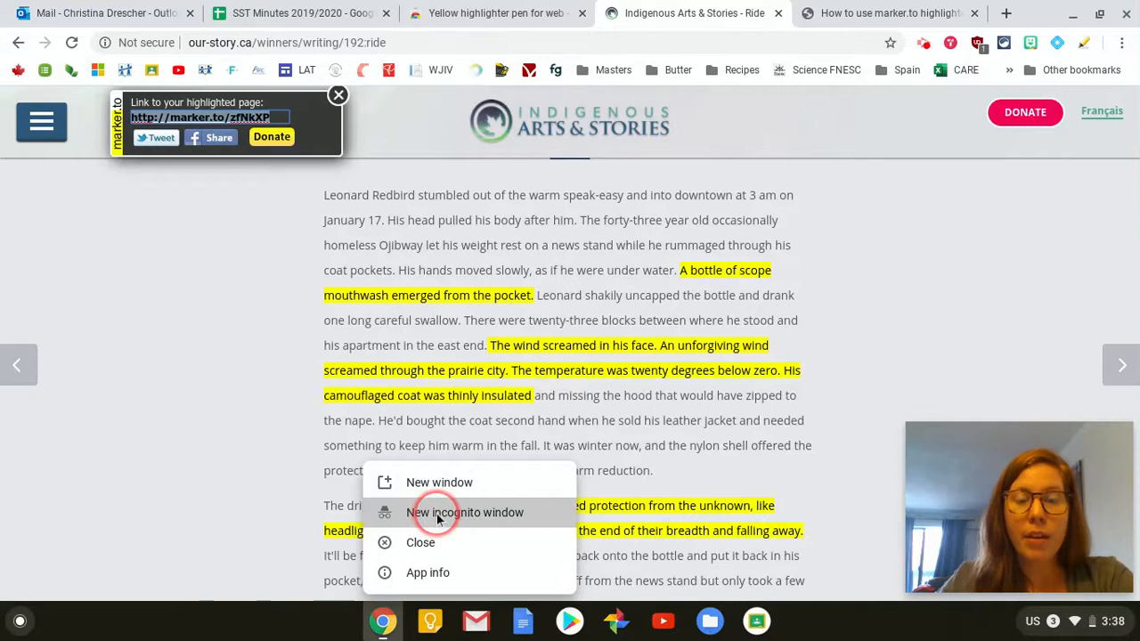
{"action": "left_click", "coordinate": [465, 512]}
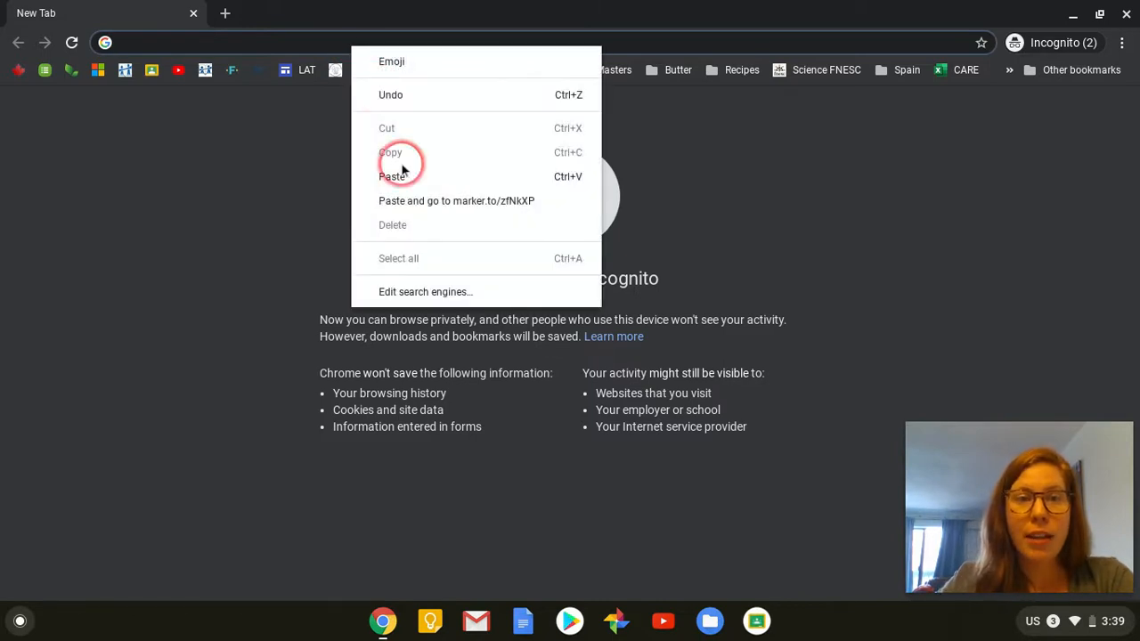
{"action": "left_click", "coordinate": [456, 201]}
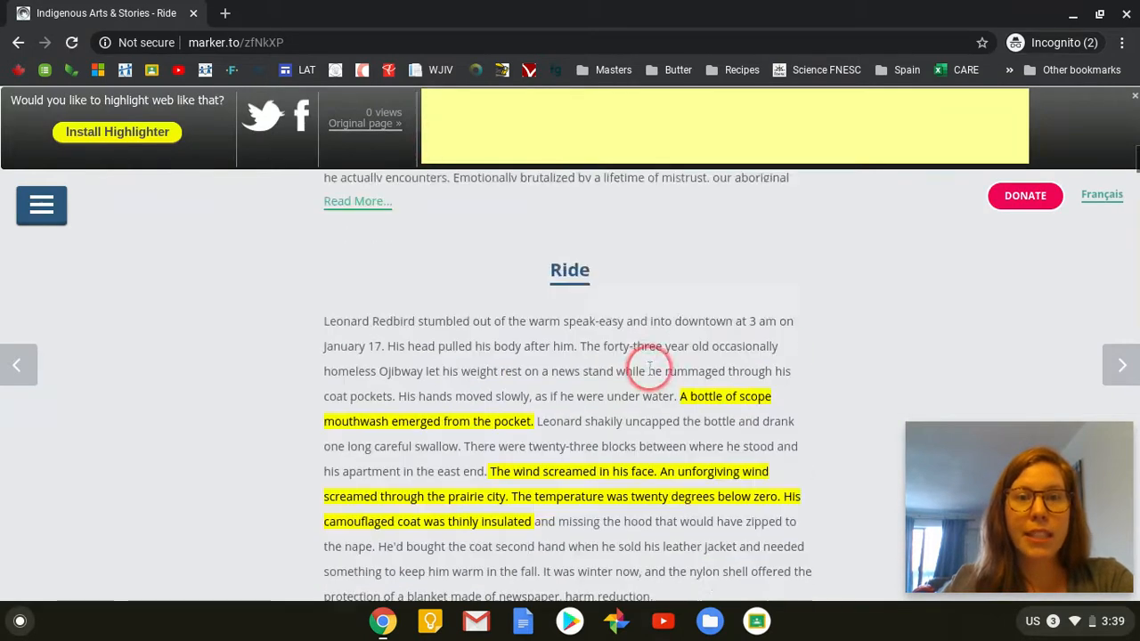
{"action": "scroll", "scroll_direction": "down", "scroll_amount": 3}
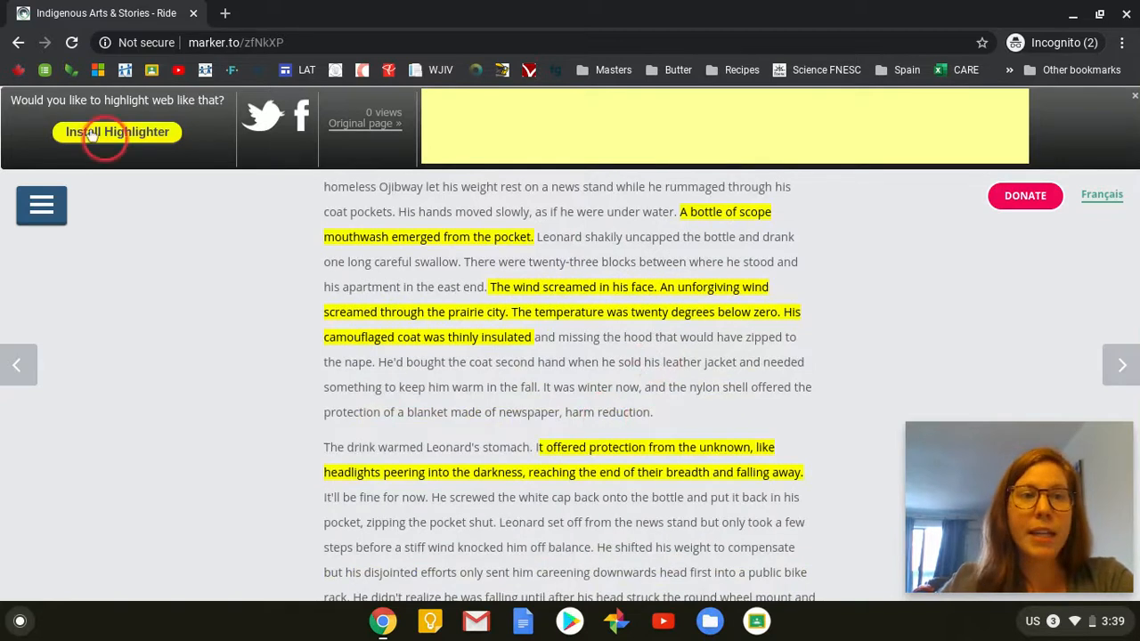
{"action": "mouse_move", "coordinate": [225, 129]}
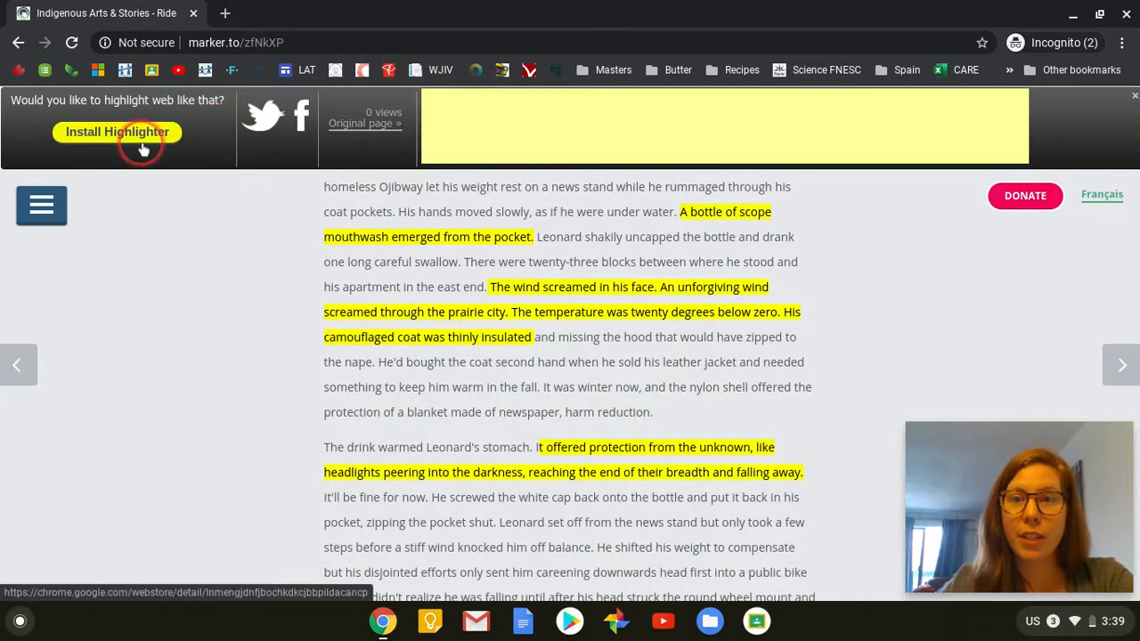
{"action": "scroll", "scroll_direction": "down", "scroll_amount": 3}
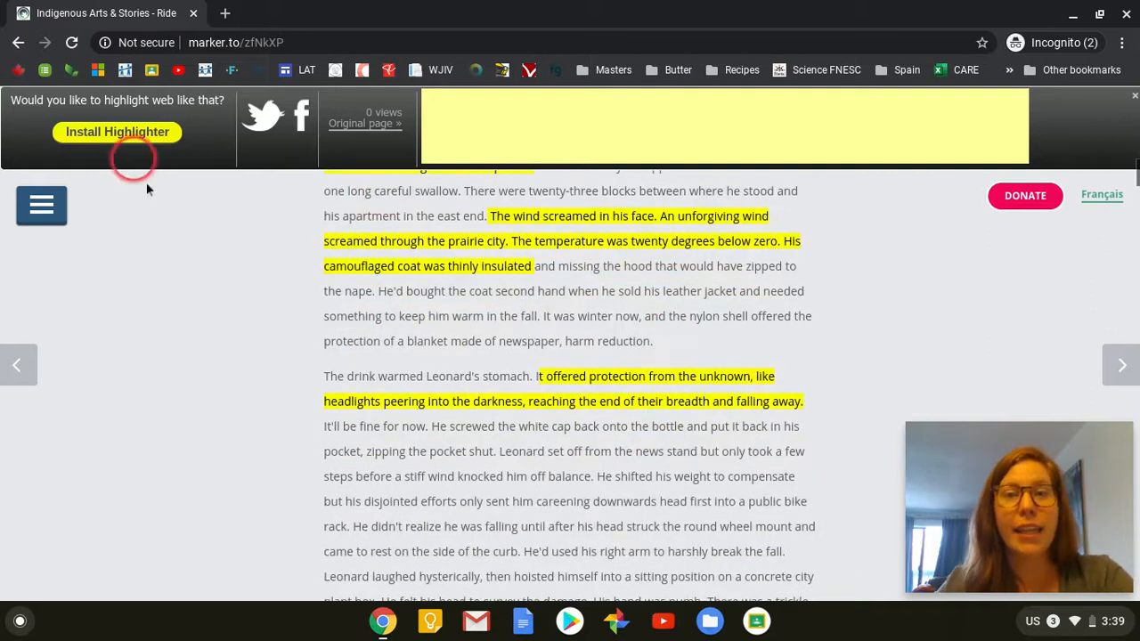
{"action": "mouse_move", "coordinate": [279, 338]}
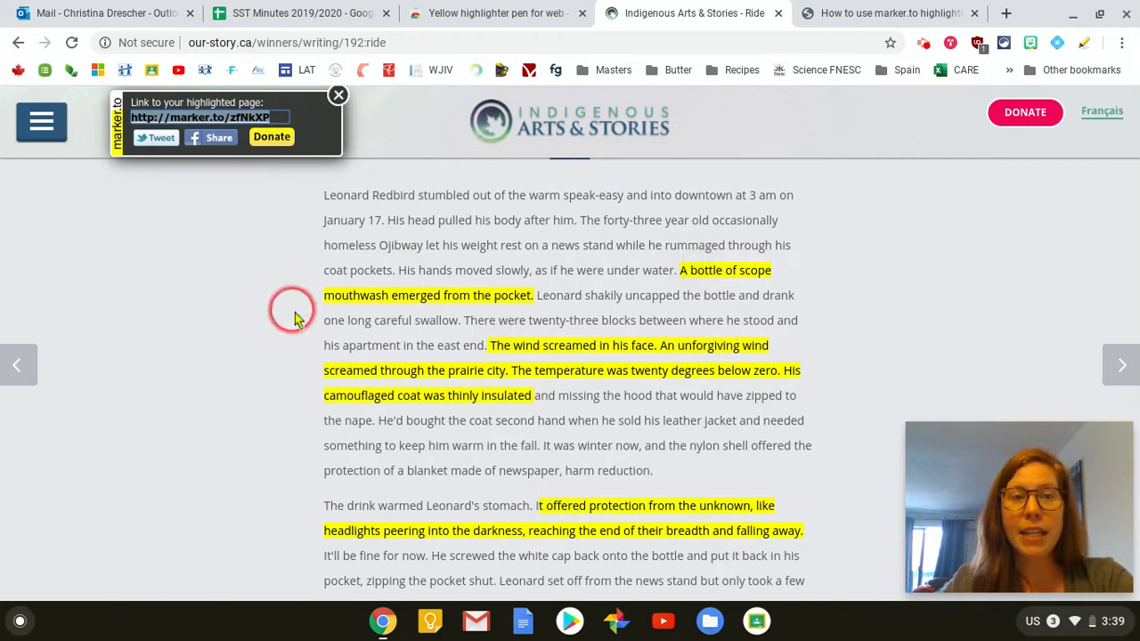
{"action": "mouse_move", "coordinate": [289, 341]}
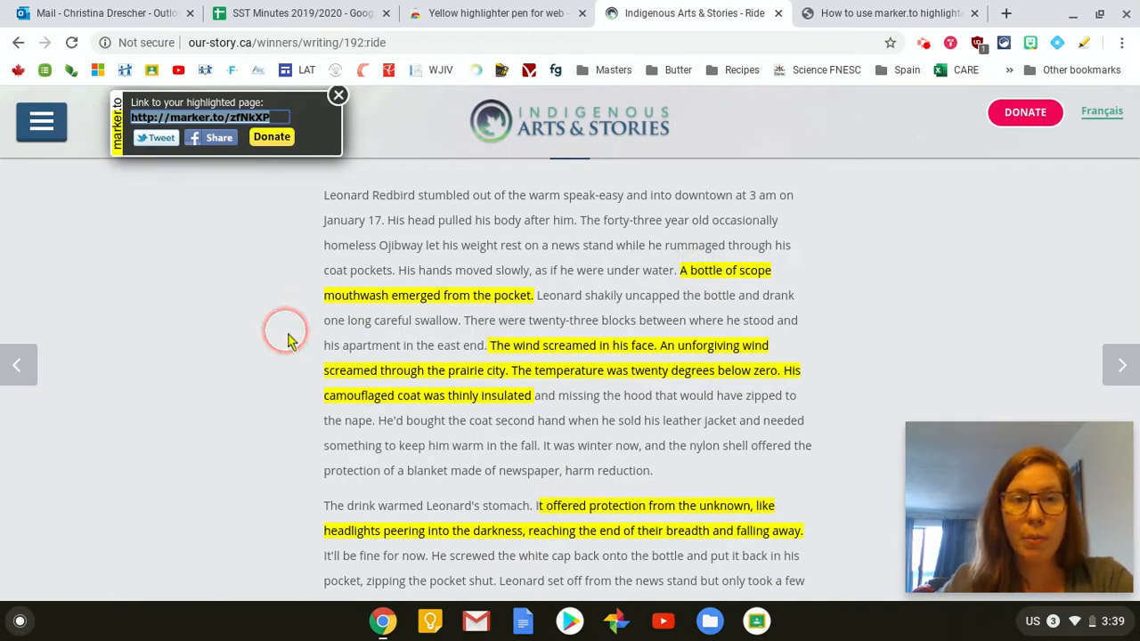
{"action": "mouse_move", "coordinate": [302, 336]}
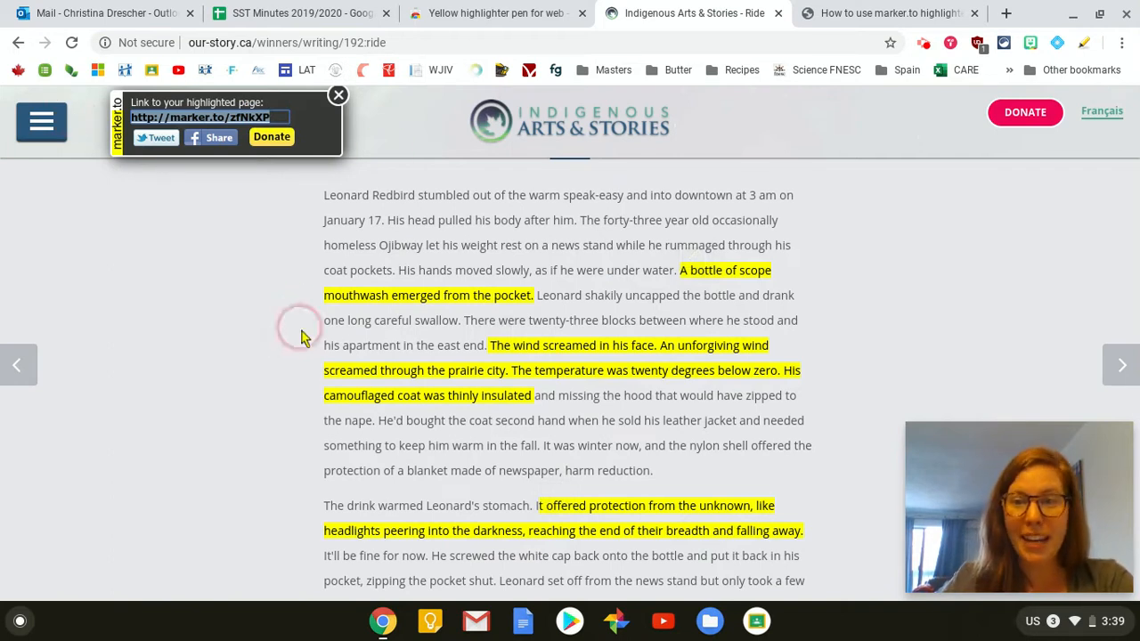